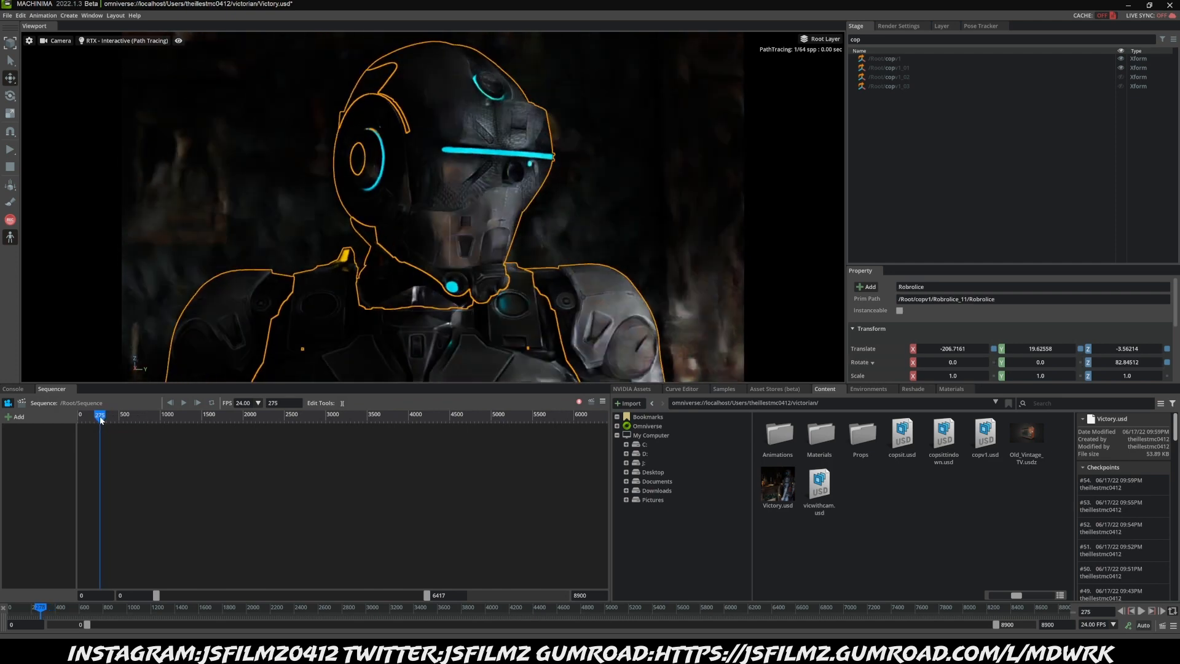
- Jump back on the Sequencer timeline and play back the robot's head-turn animation
click(98, 414)
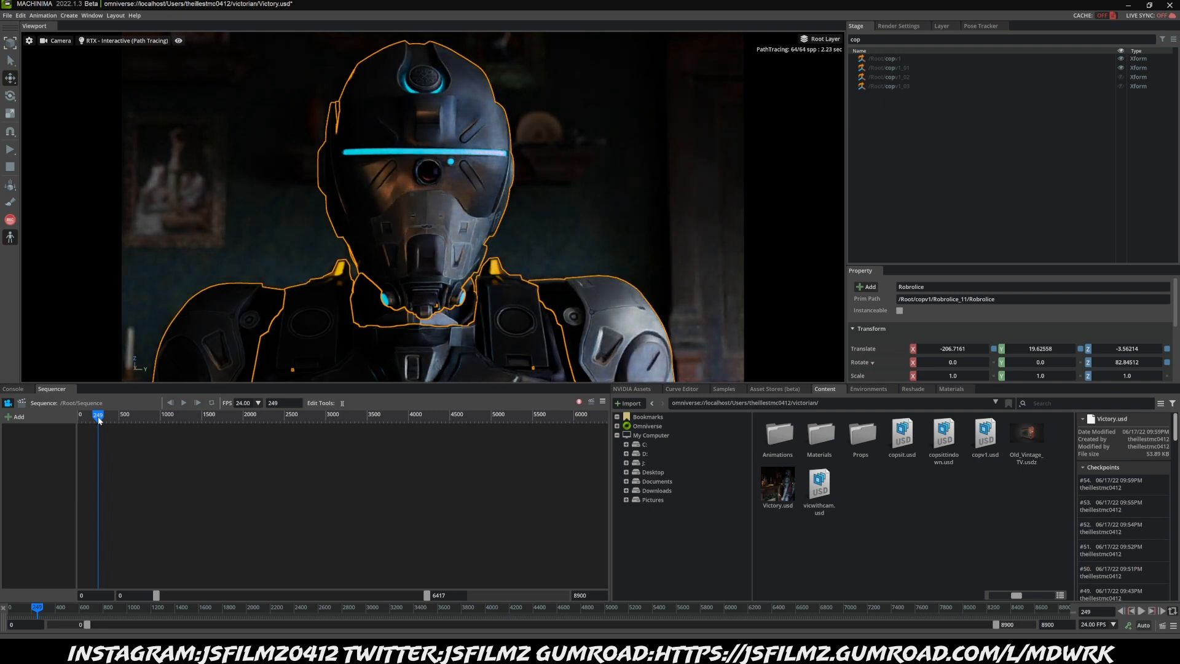
click(183, 403)
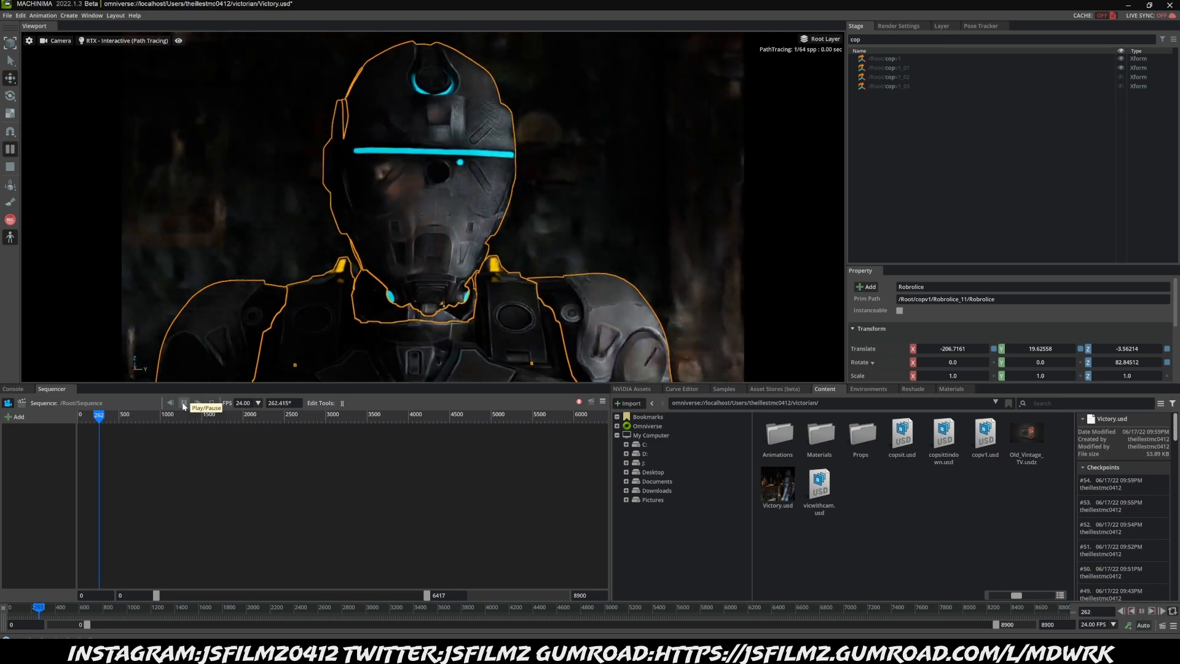
click(184, 402)
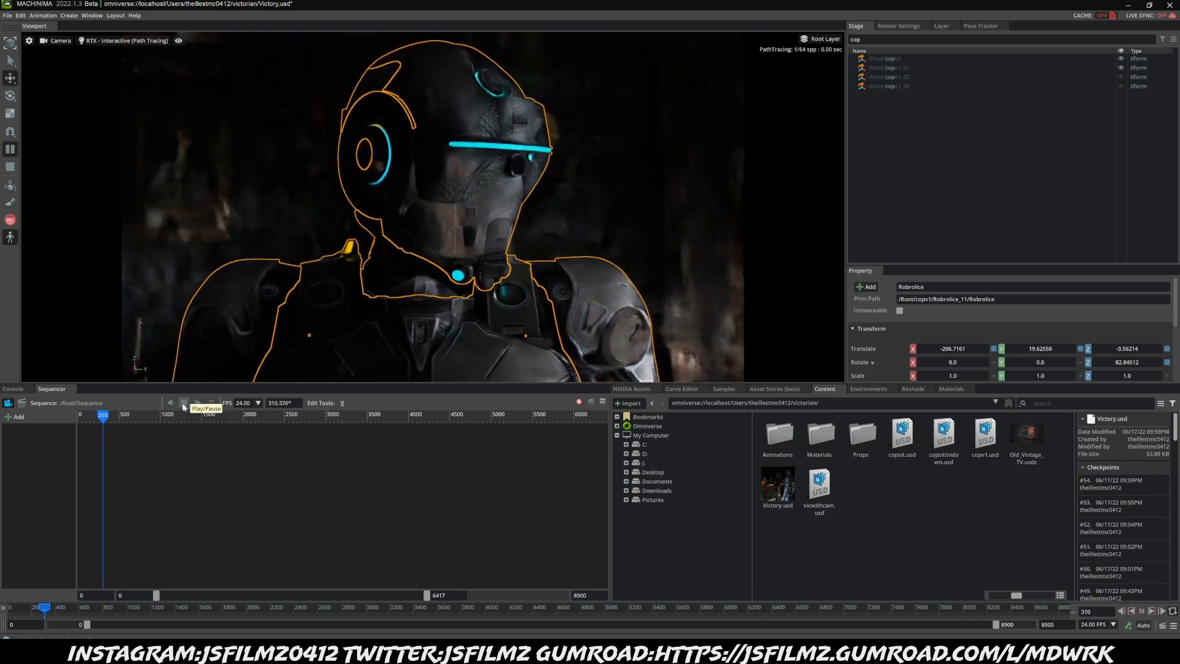
click(183, 403)
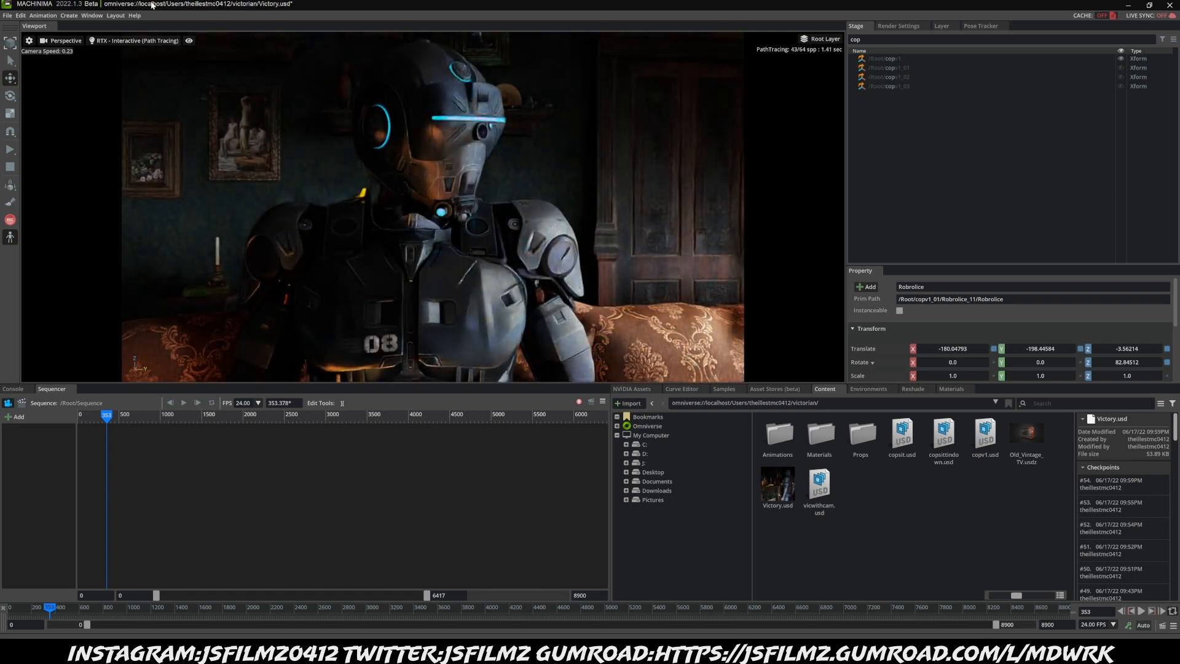
- Switch the renderer to RTX Real-Time and create Camera_05 from the current view
click(135, 39)
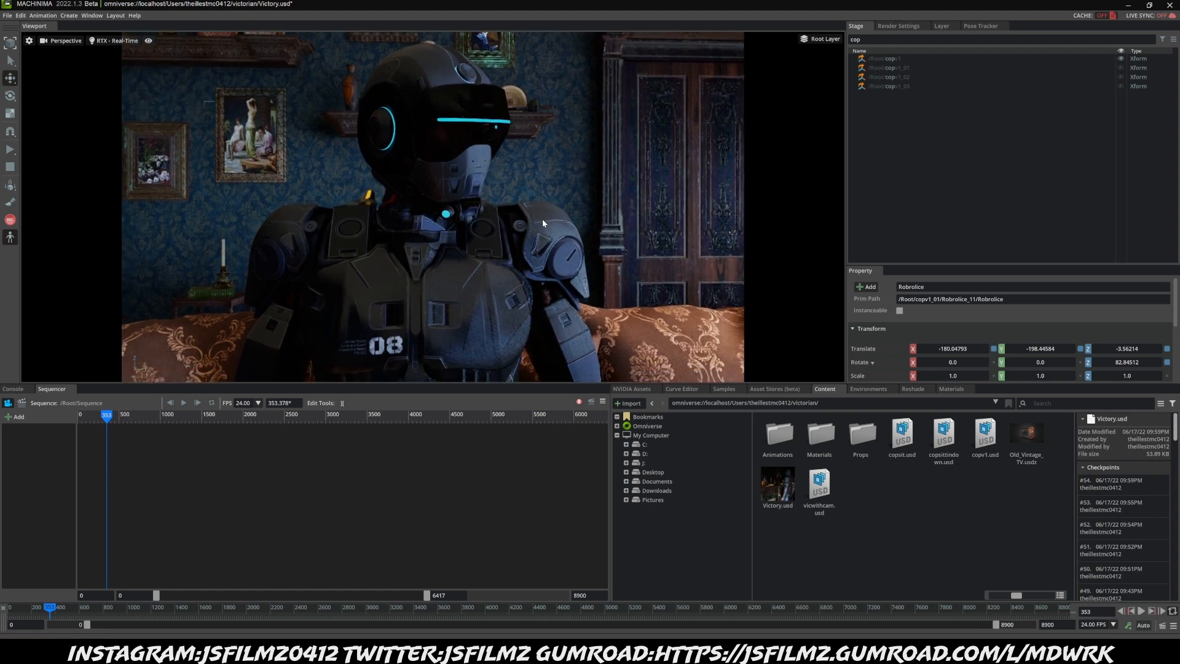
click(64, 40)
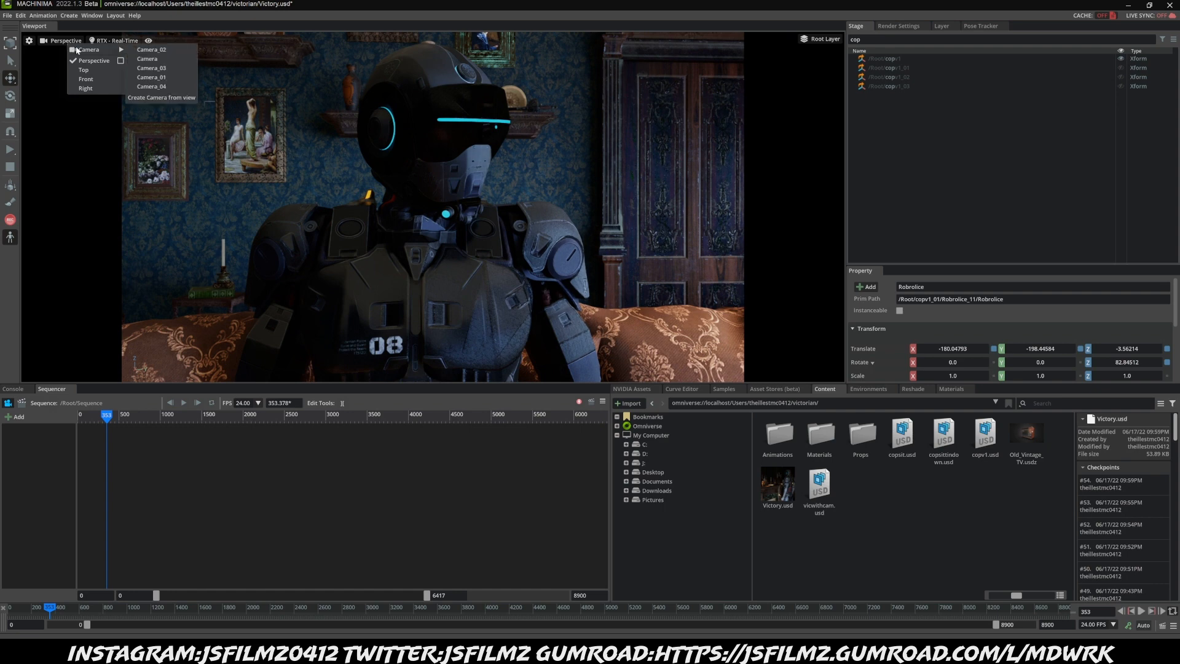
mouse_move(160, 97)
text(camera)
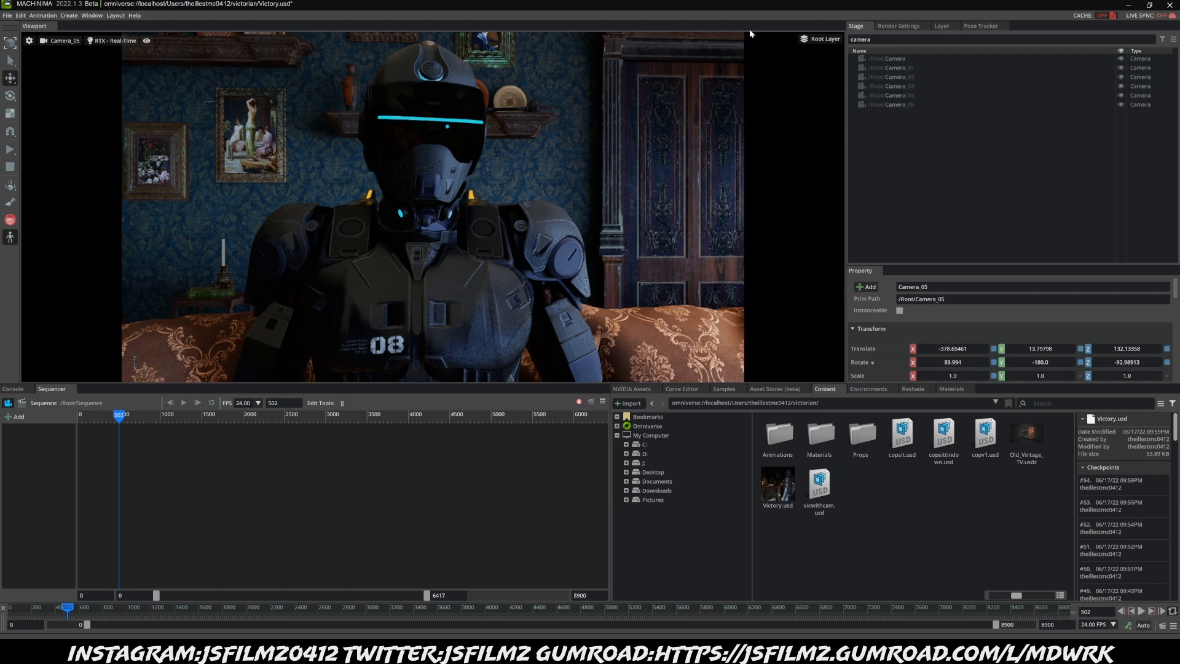
- Select Camera_05 to show its lens properties and bring up the Curve Editor
click(895, 105)
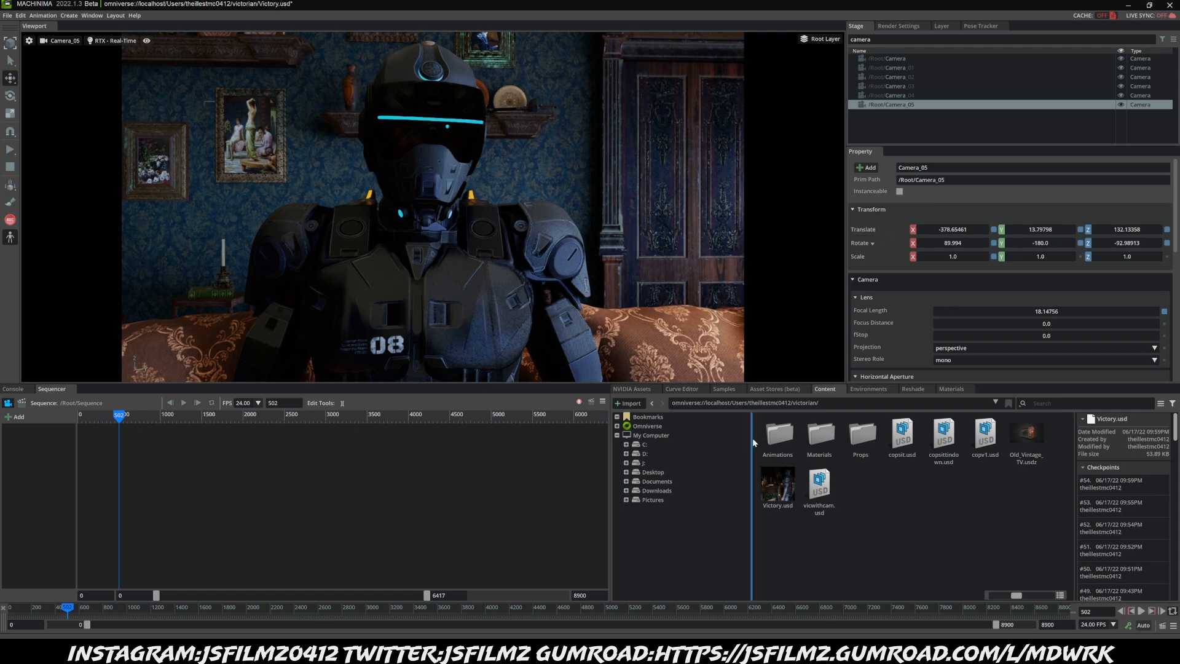
mouse_move(901, 439)
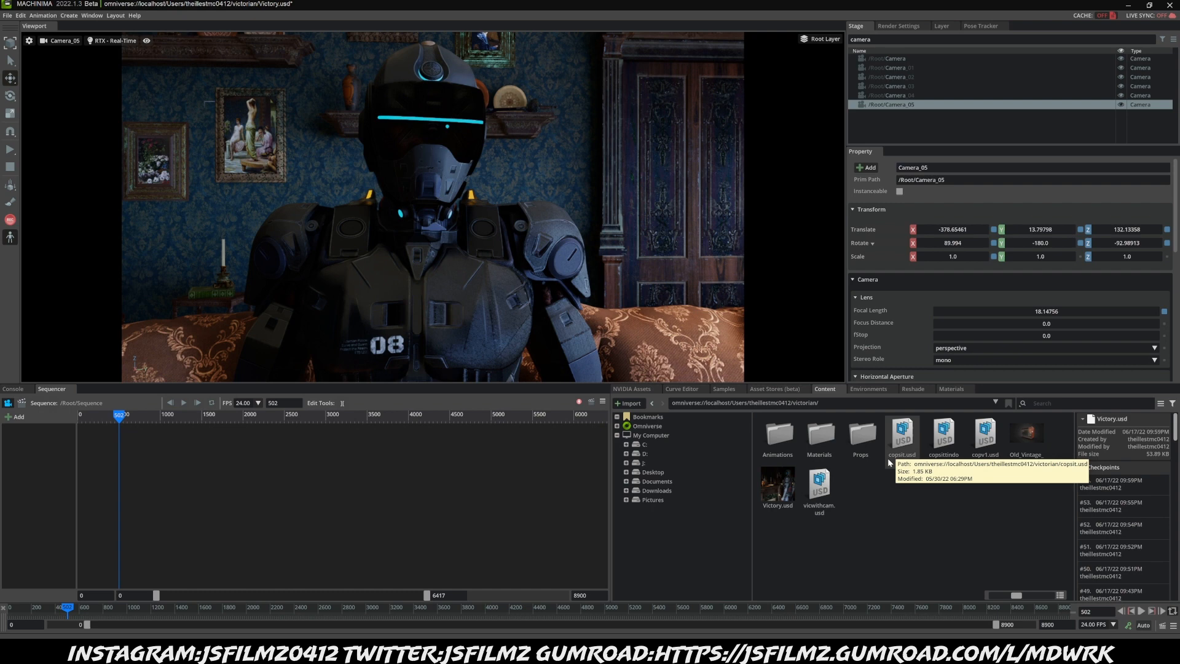
mouse_move(870, 525)
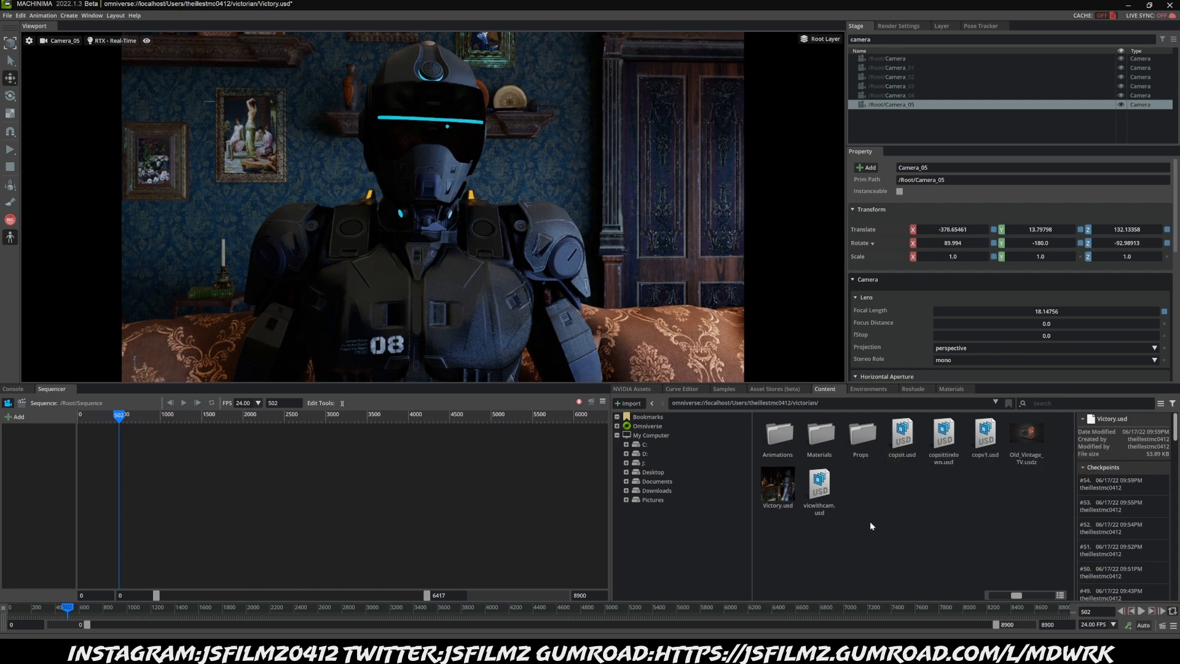
mouse_move(870, 571)
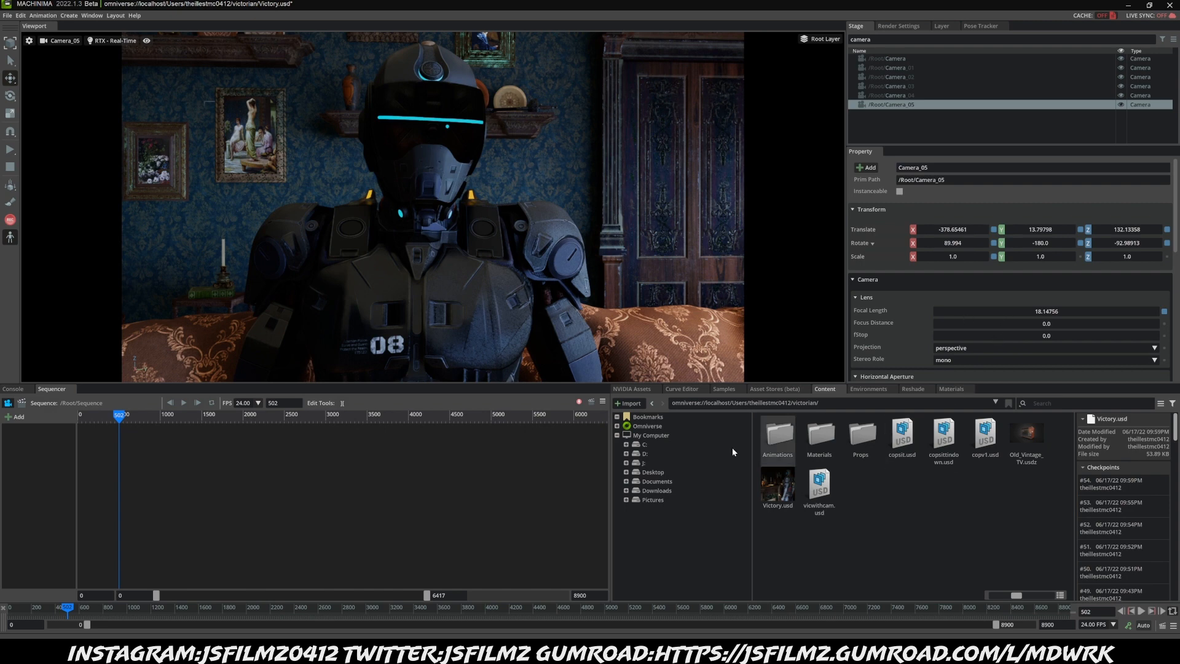
click(681, 388)
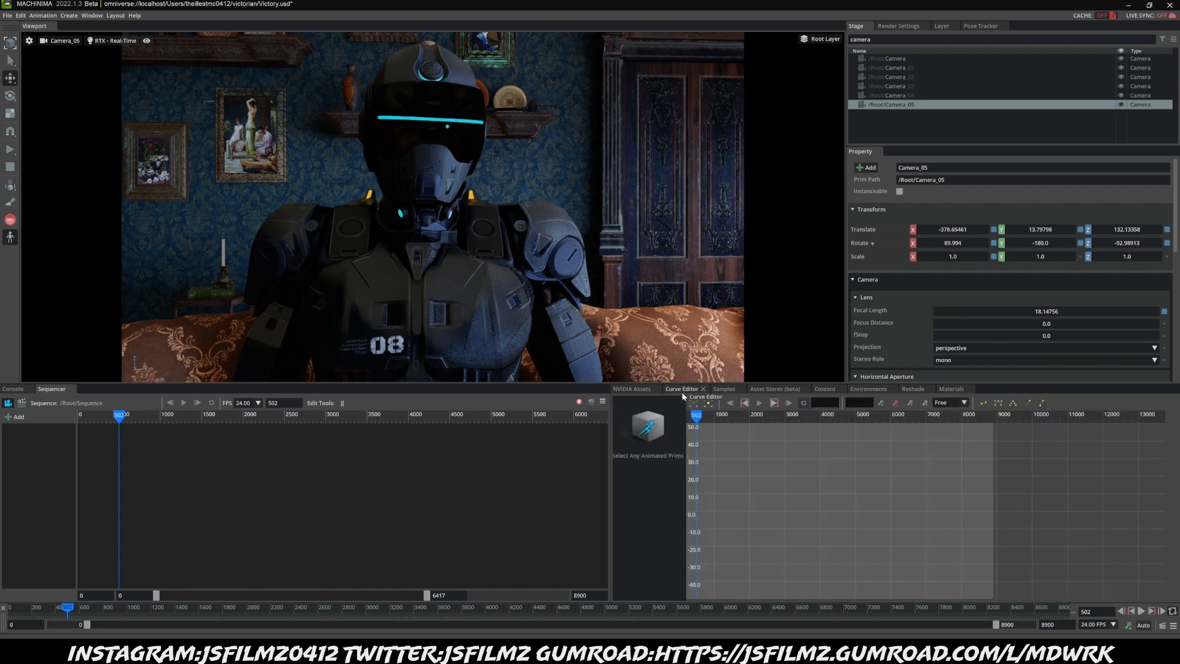
mouse_move(493, 219)
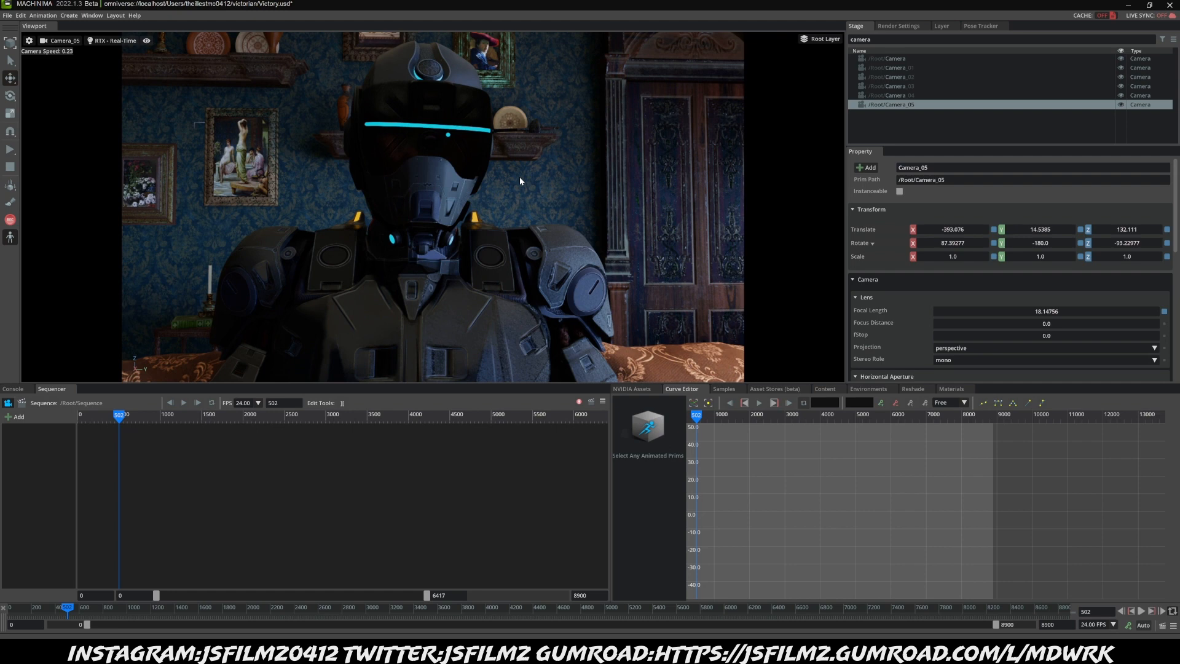
mouse_move(532, 239)
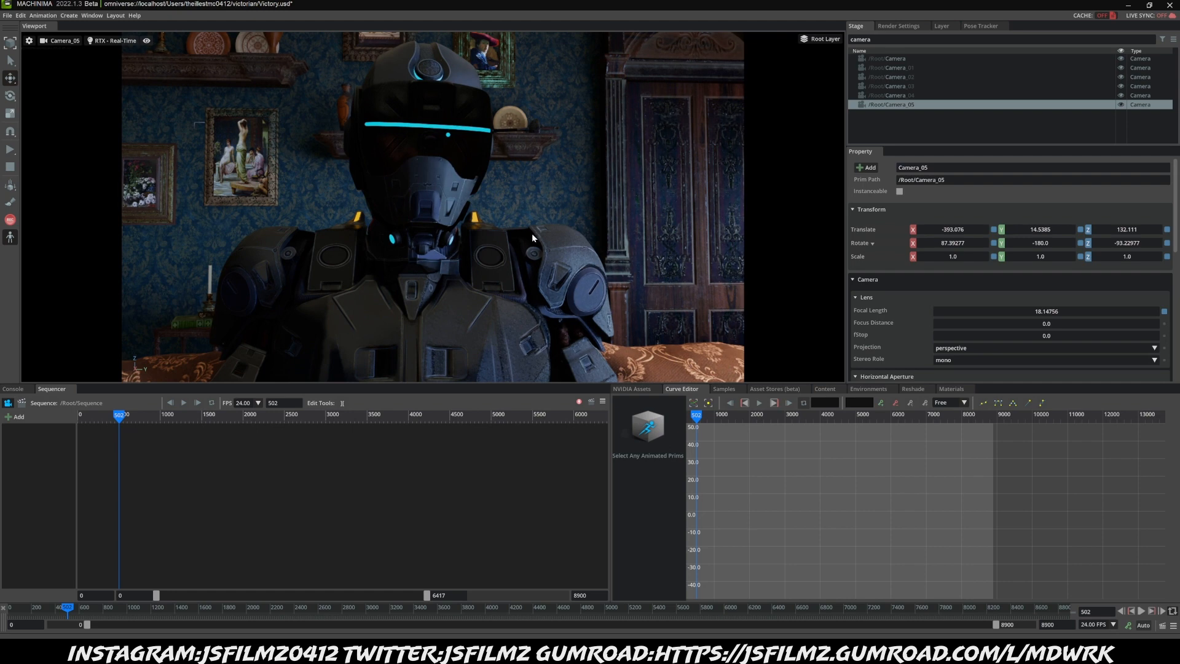
mouse_move(421, 216)
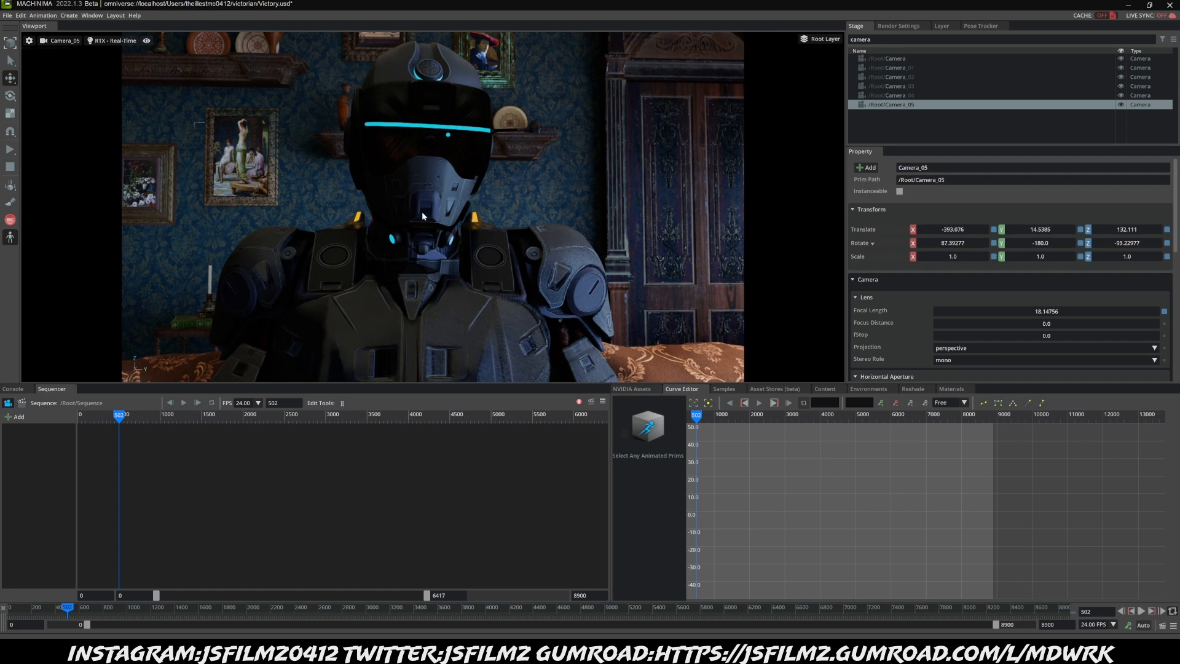
- Focus Camera_05 on the robot's chest at distance 72.62381 and edit its f-stop
right_click(422, 217)
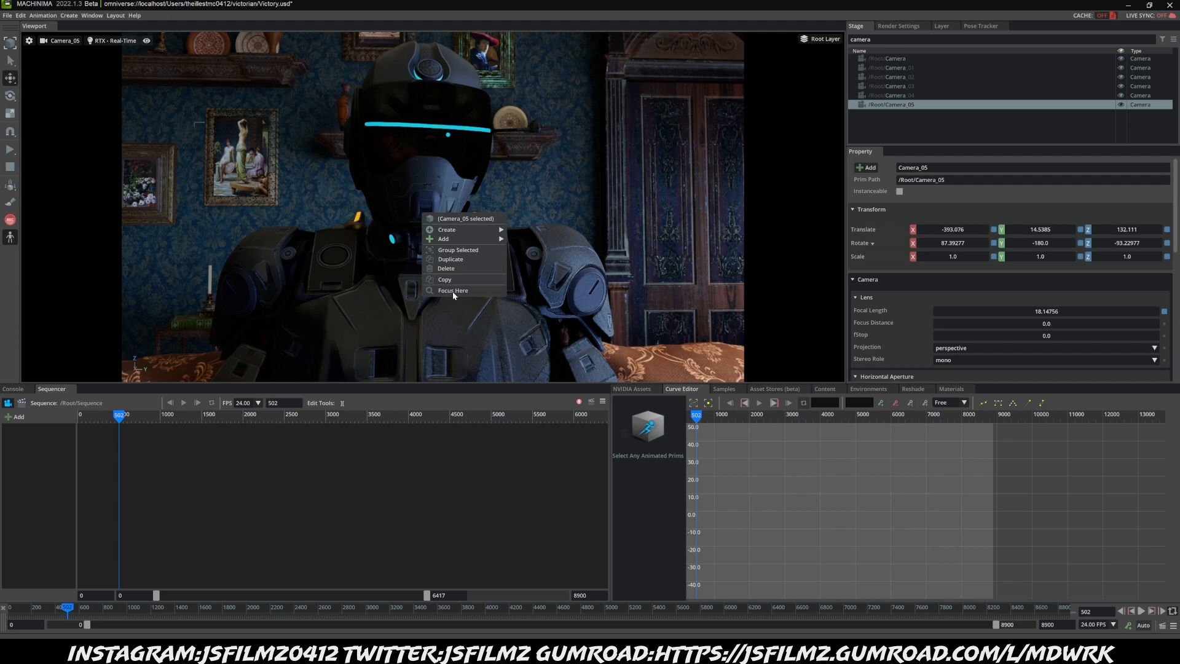
click(454, 290)
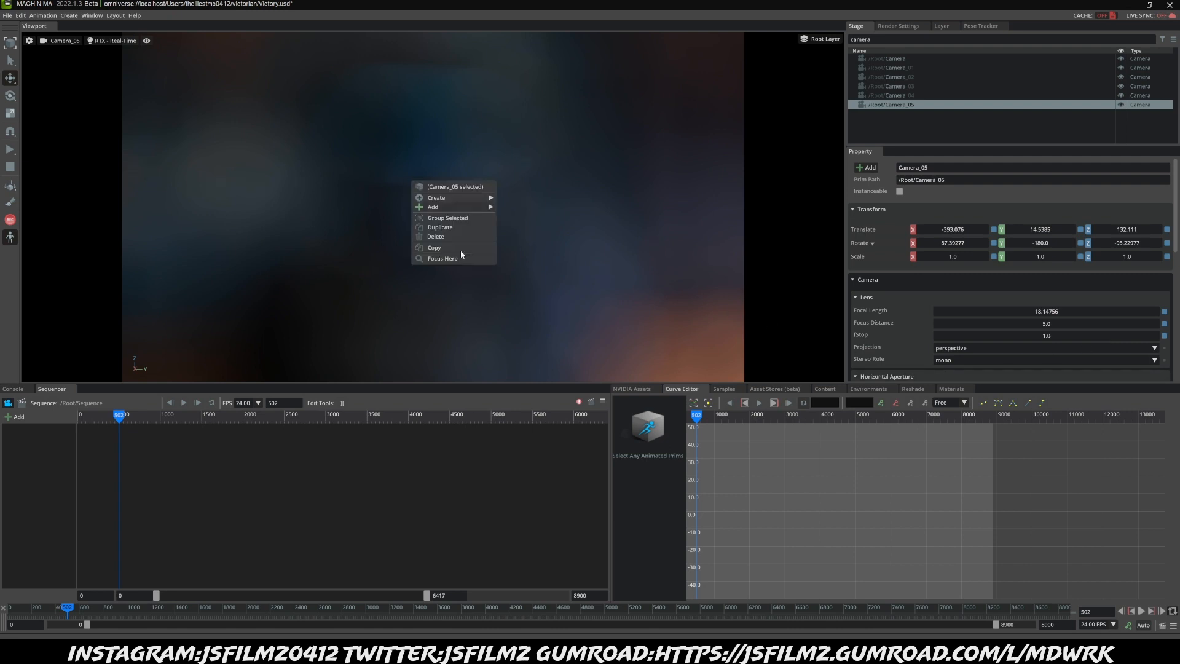
click(442, 258)
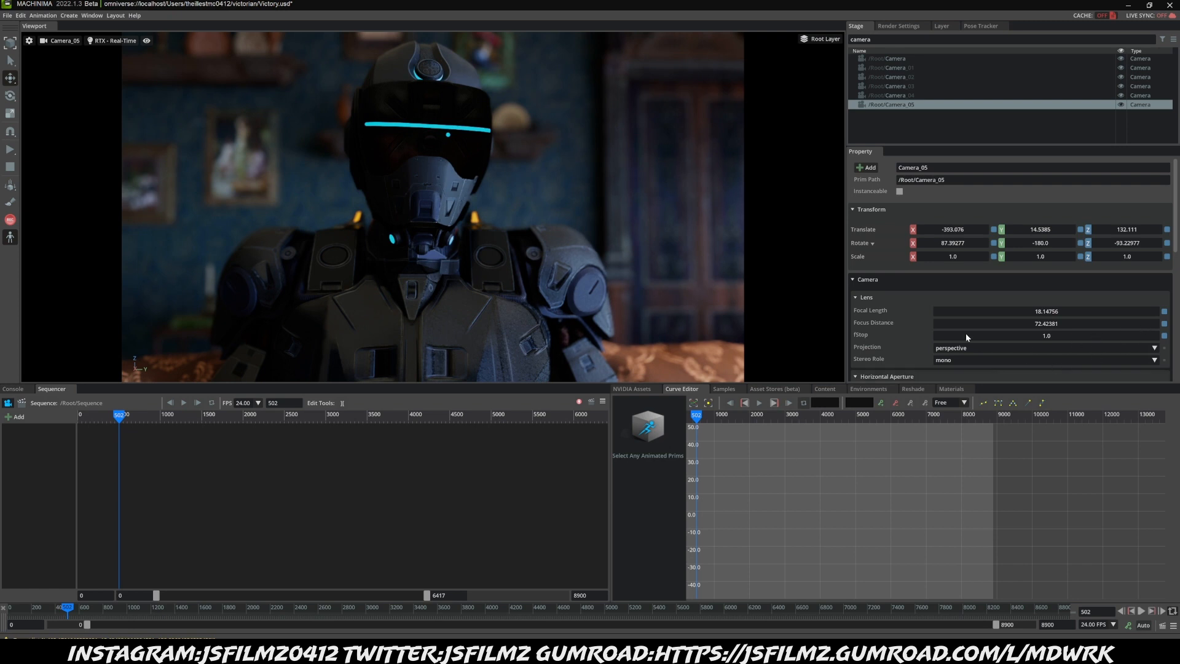
mouse_move(1038, 339)
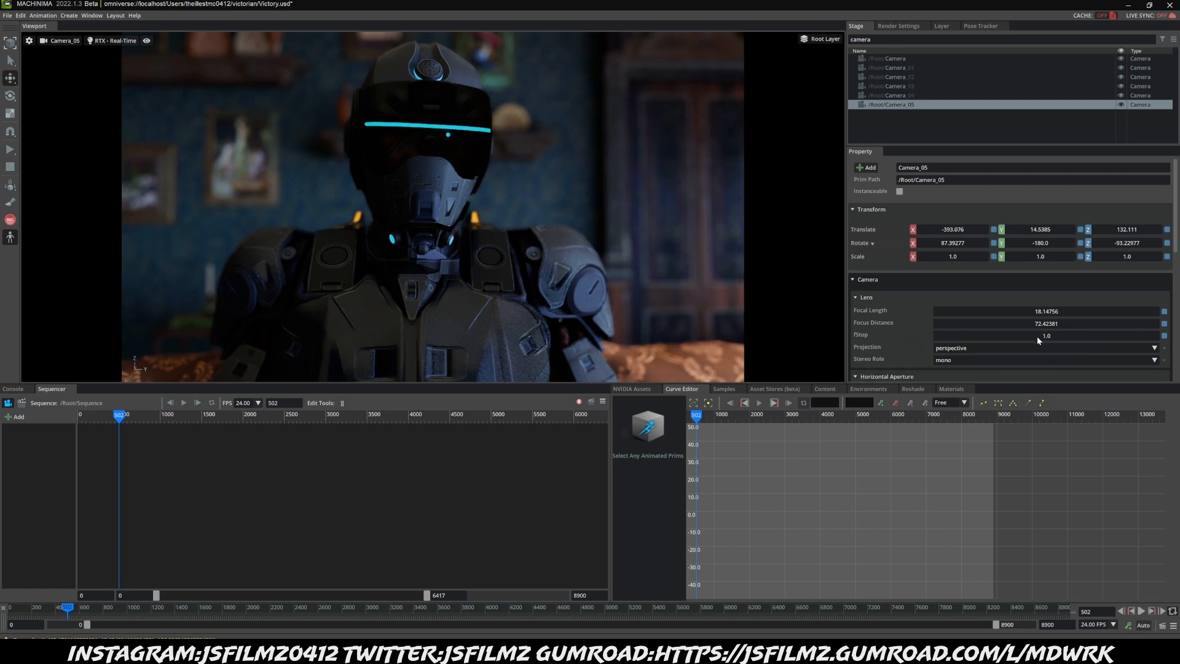
click(1045, 334)
text(2)
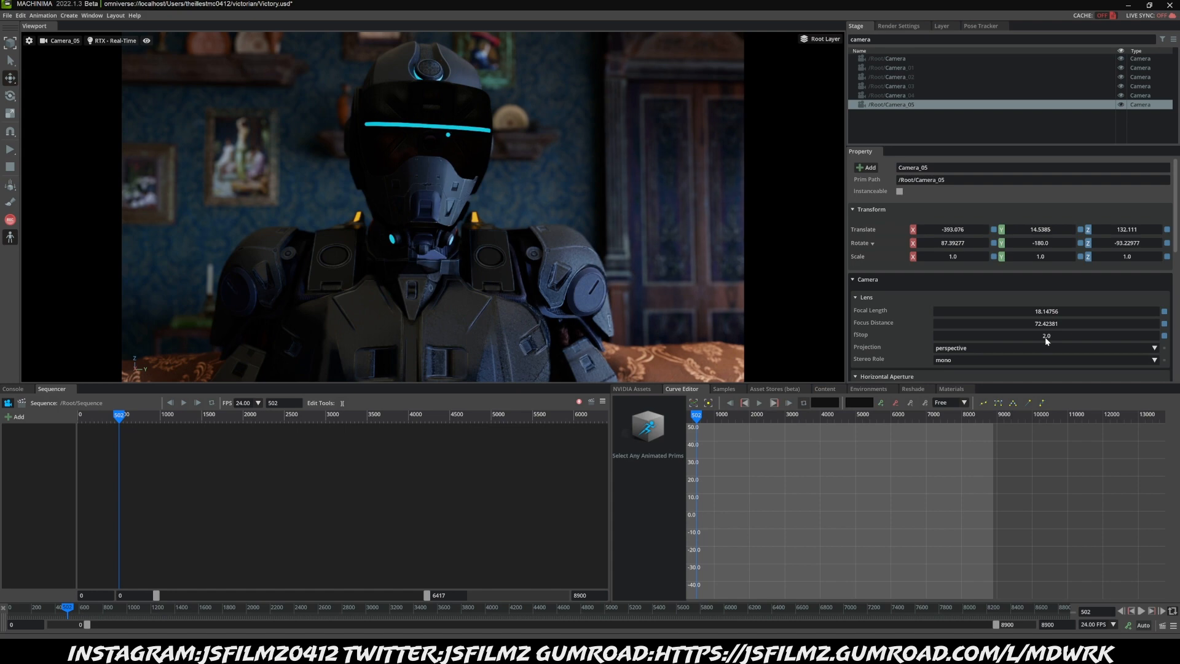
mouse_move(994, 311)
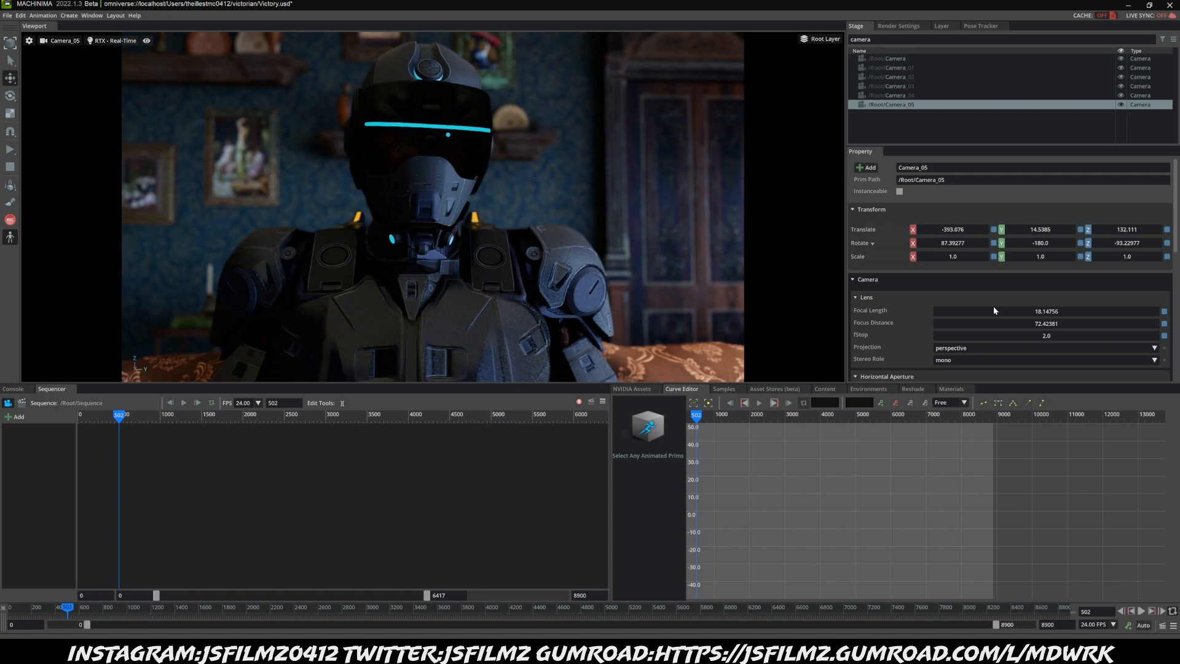
mouse_move(1038, 315)
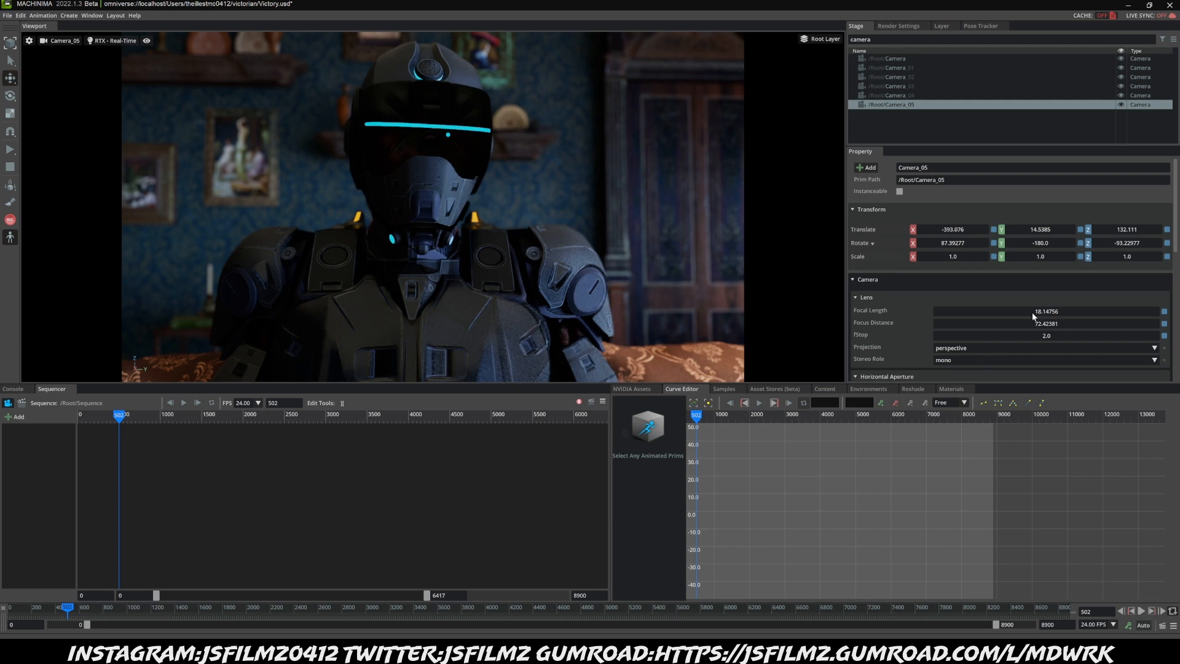
mouse_move(911, 331)
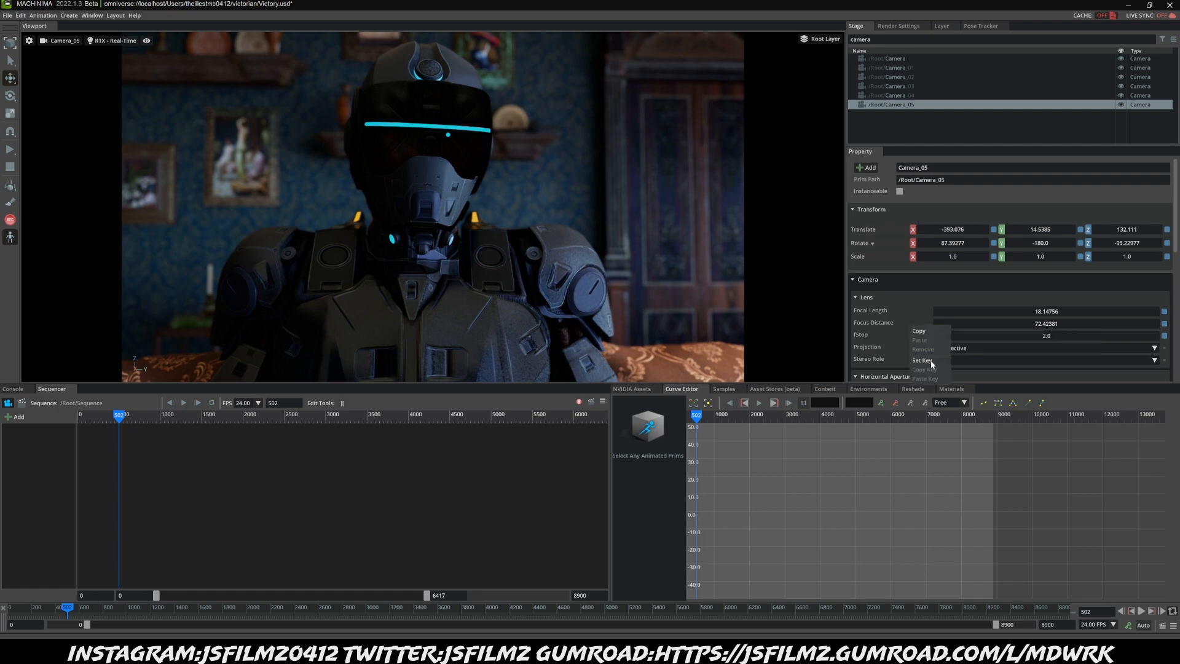
- Set a starting key on Camera_05's focus distance so it appears as an animated curve
click(922, 360)
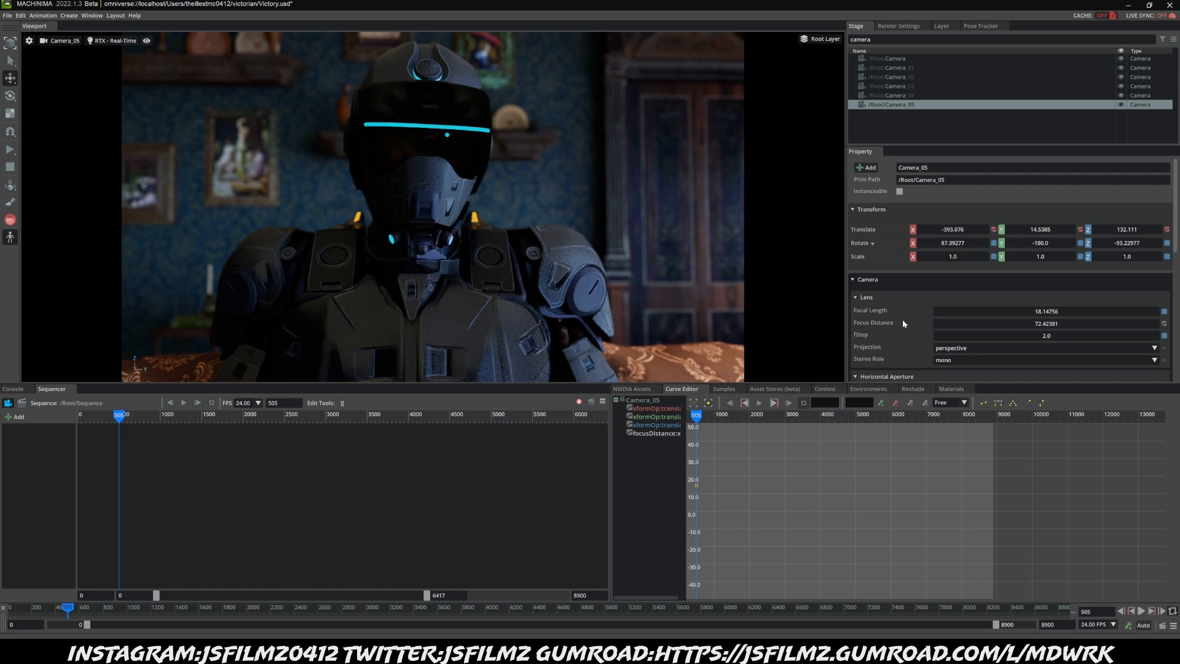
mouse_move(585, 207)
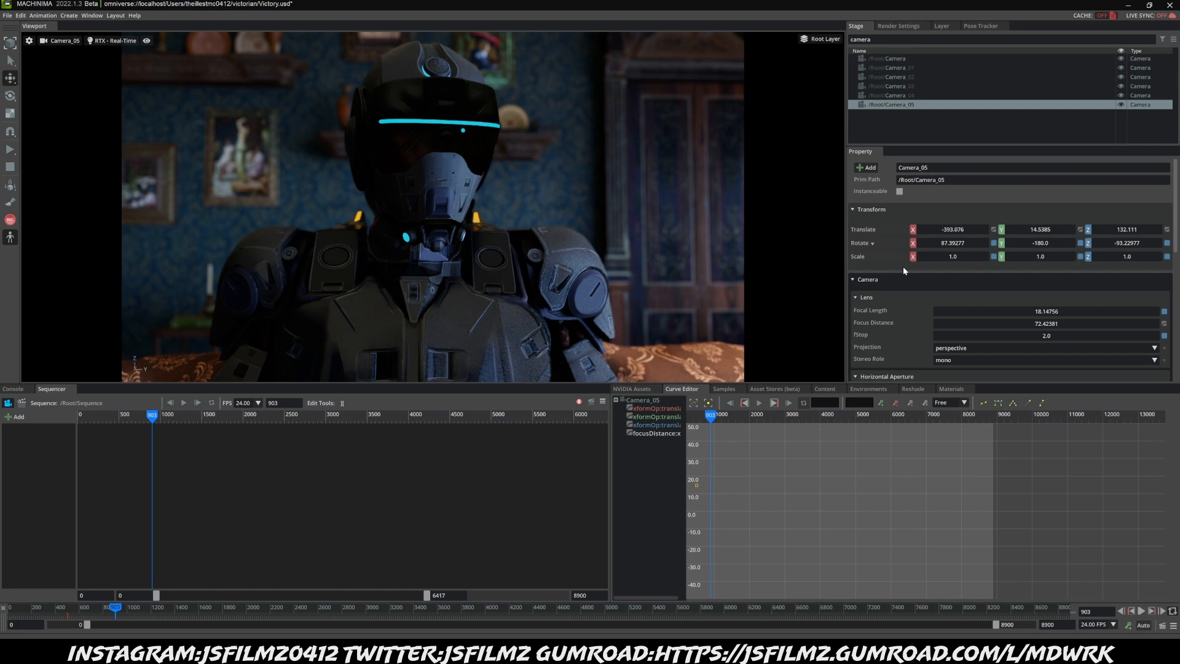
mouse_move(643, 229)
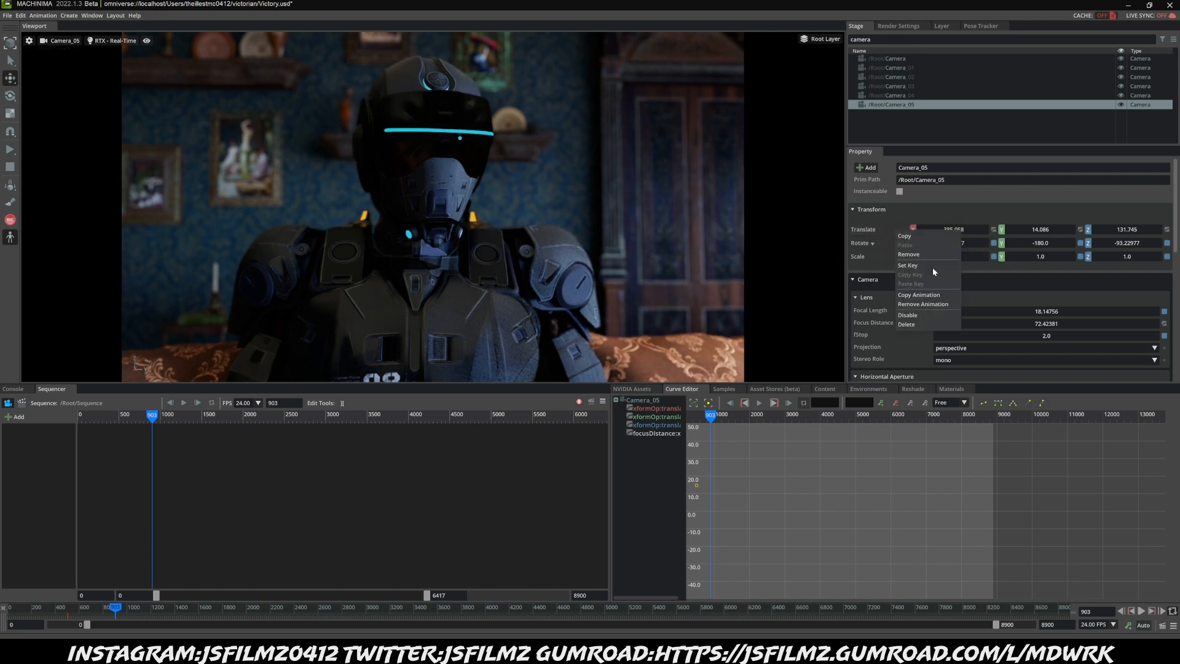
- Key Camera_05's new position at frame 903 and key focus distance 81.1362
click(907, 265)
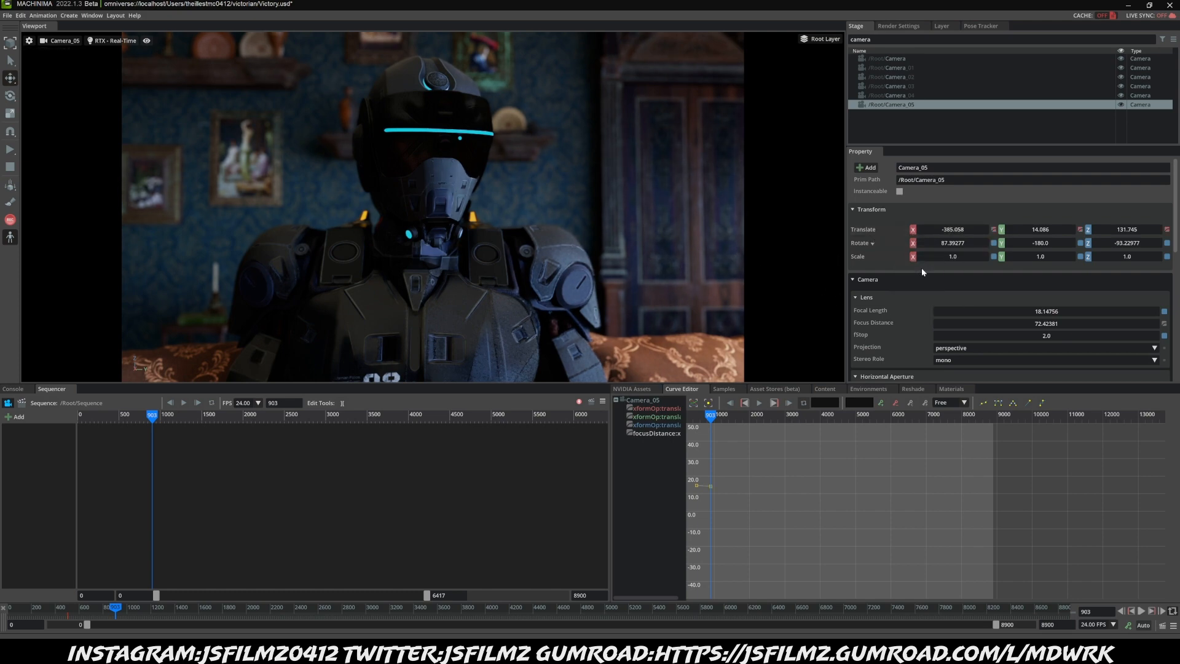
right_click(458, 204)
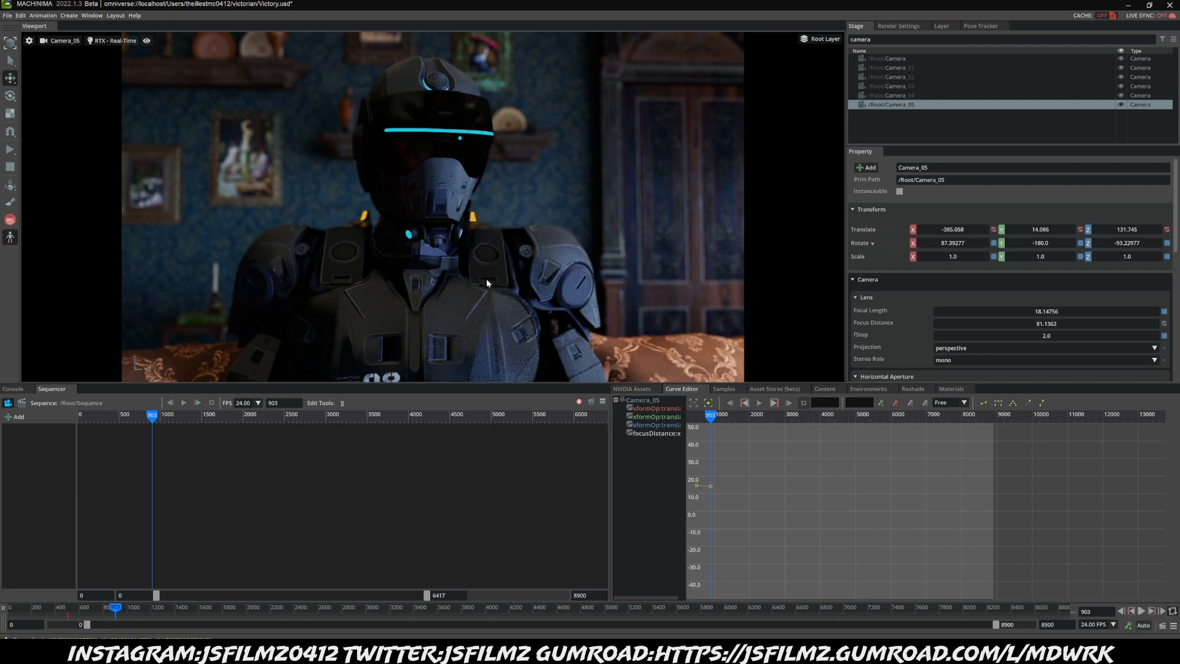
mouse_move(882, 339)
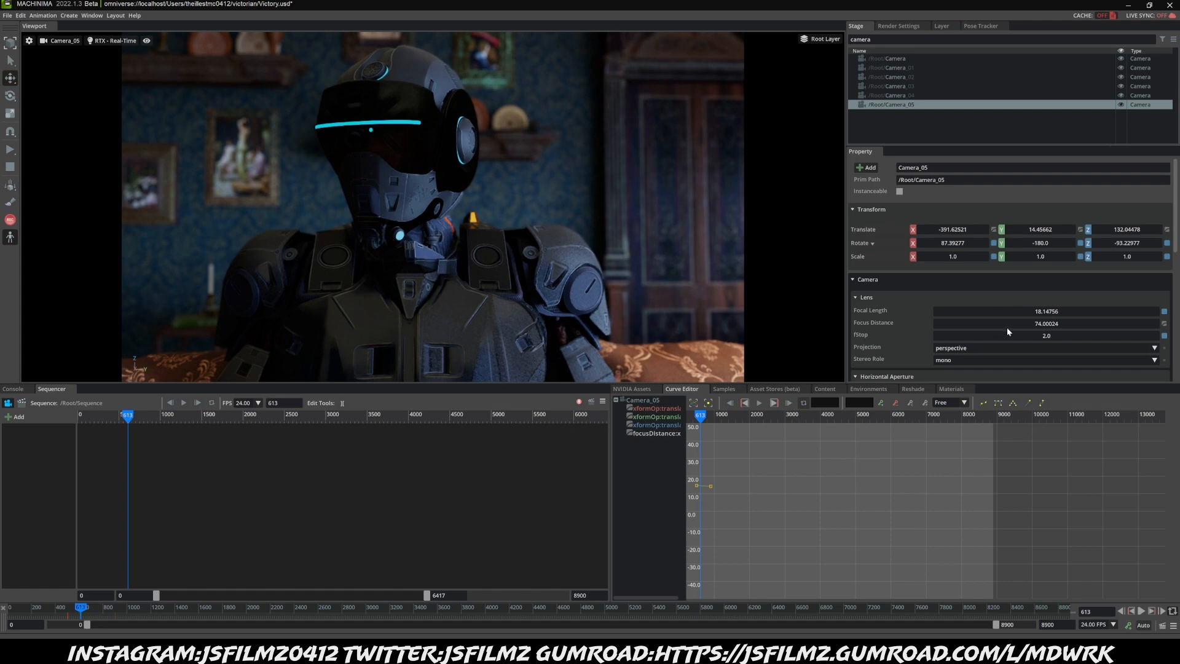
mouse_move(129, 421)
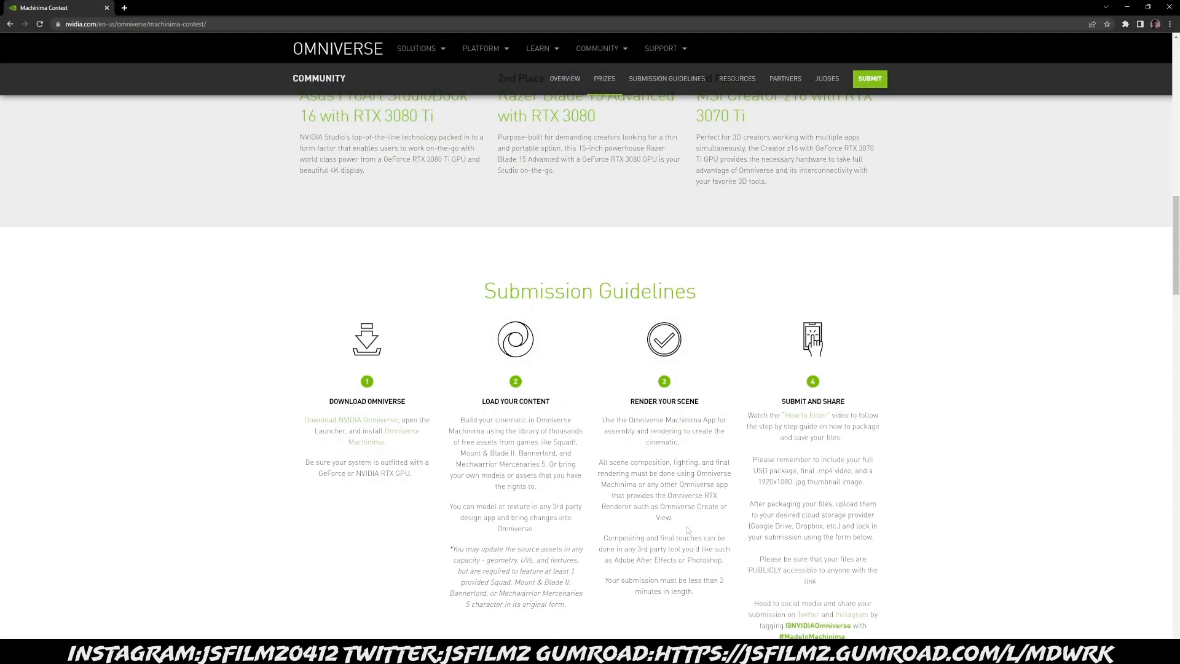
scroll(up, 3)
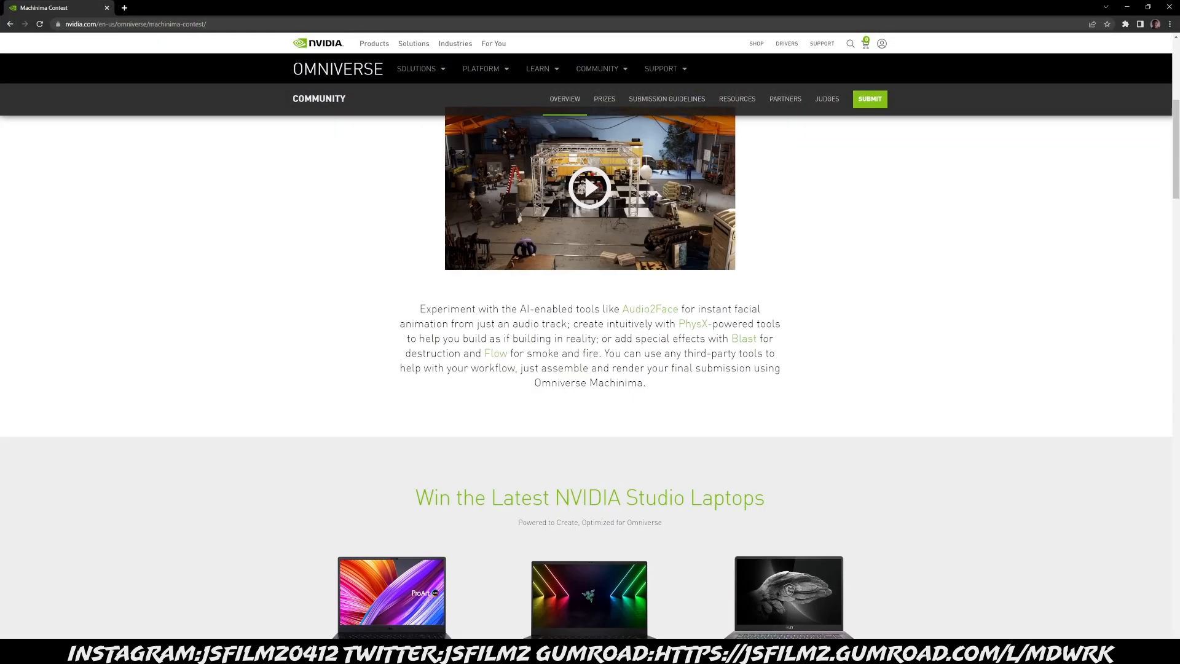
scroll(down, 3)
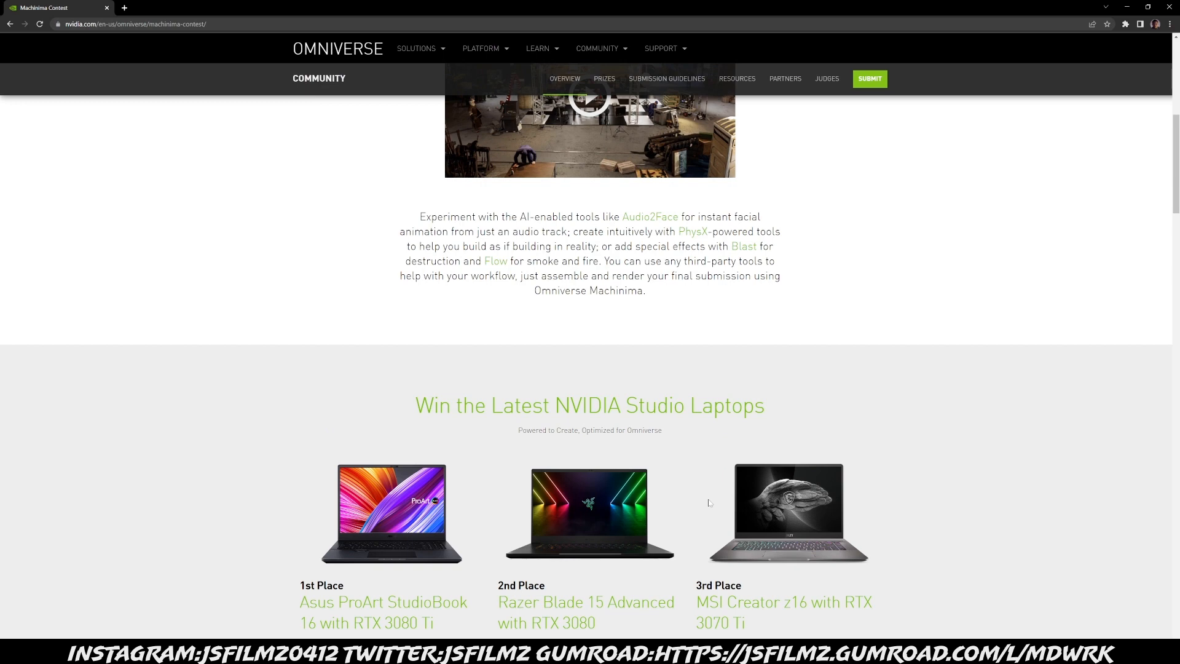
scroll(down, 3)
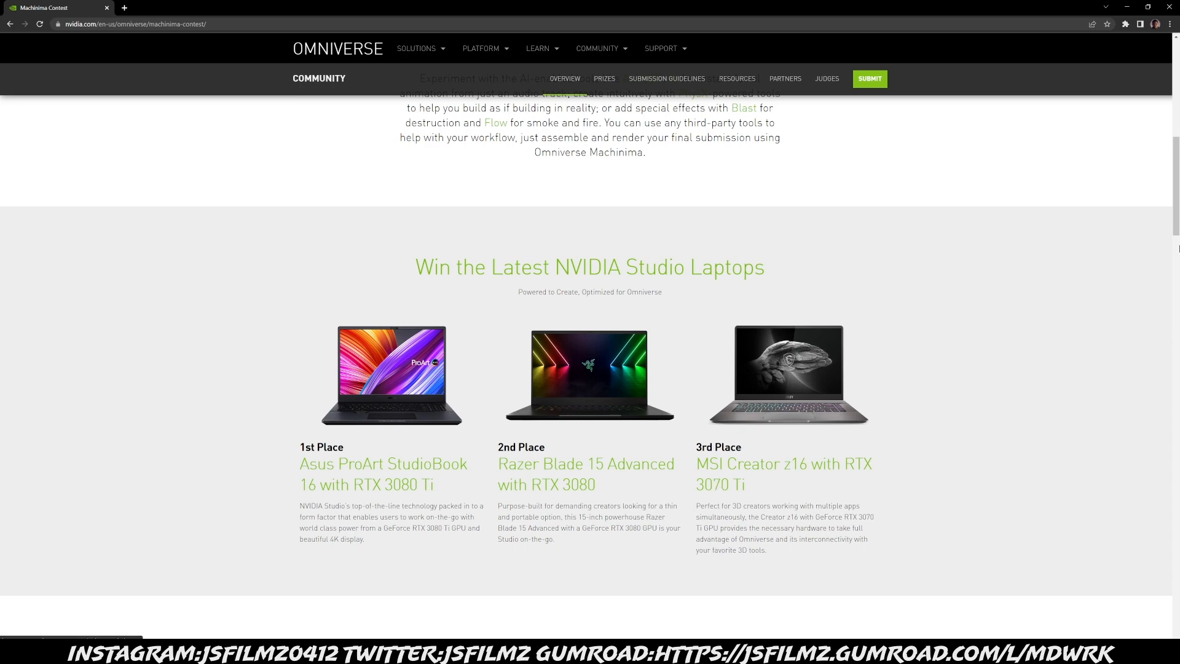
scroll(up, 3)
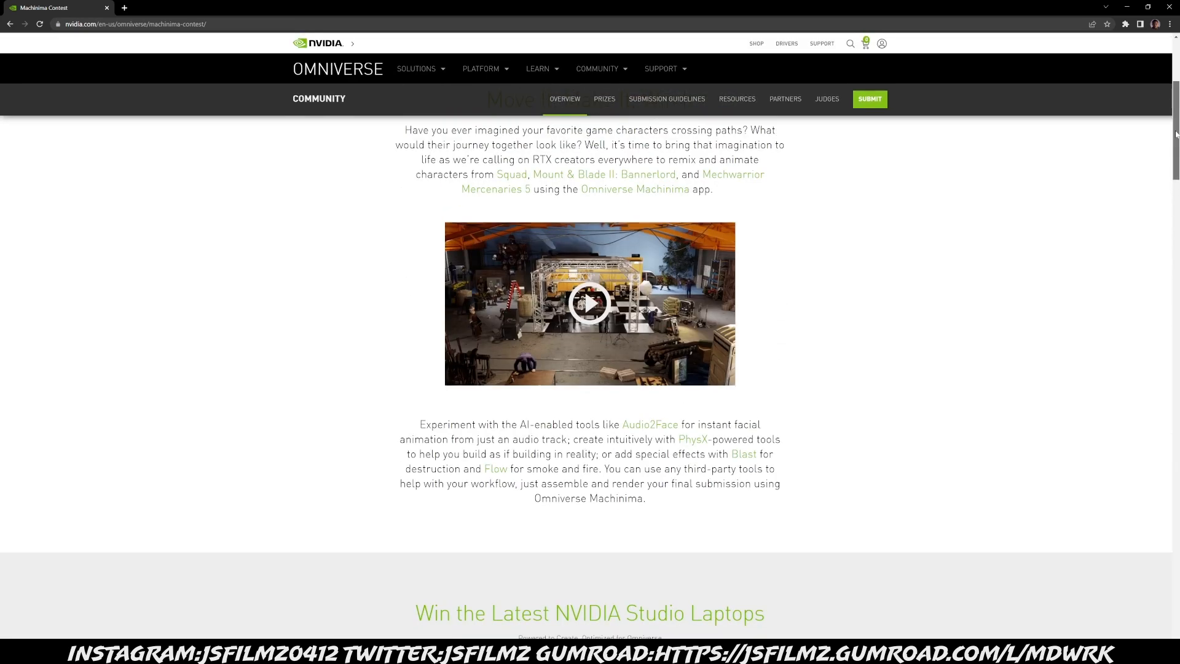
scroll(up, 3)
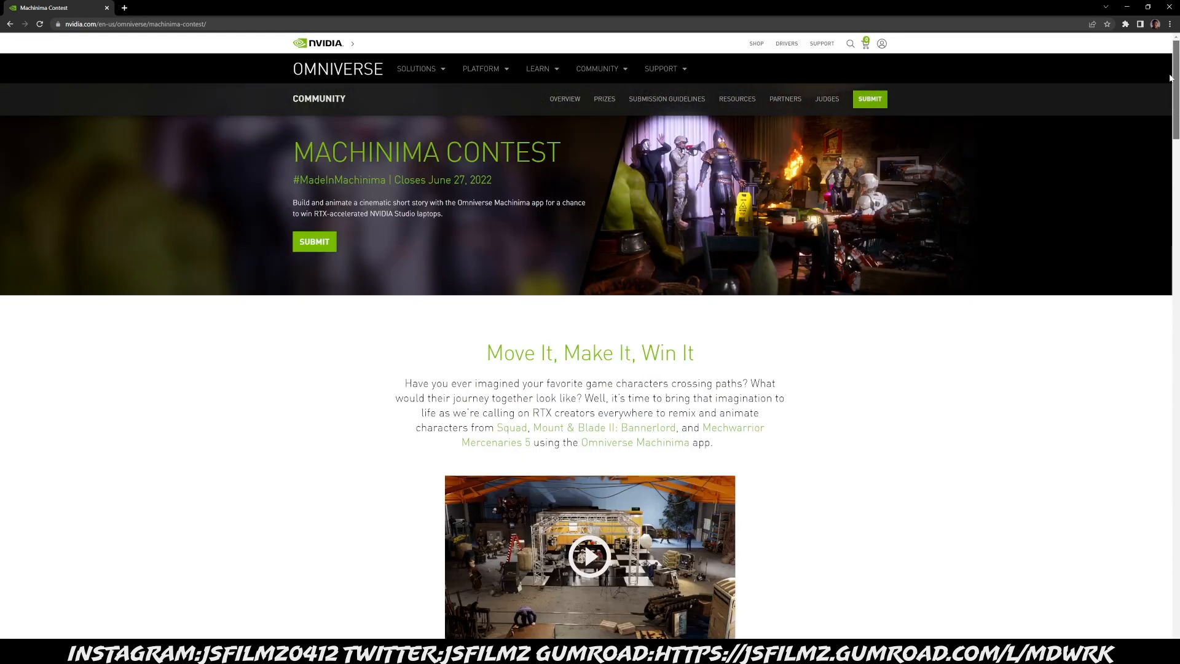
mouse_move(1064, 174)
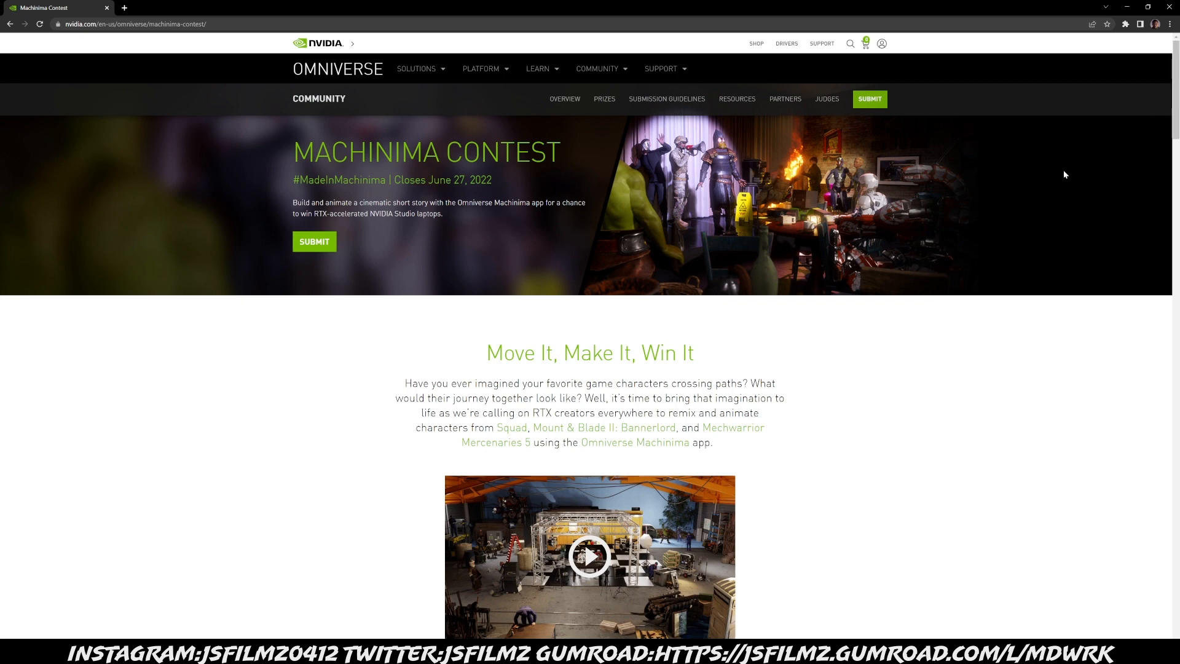
mouse_move(421, 190)
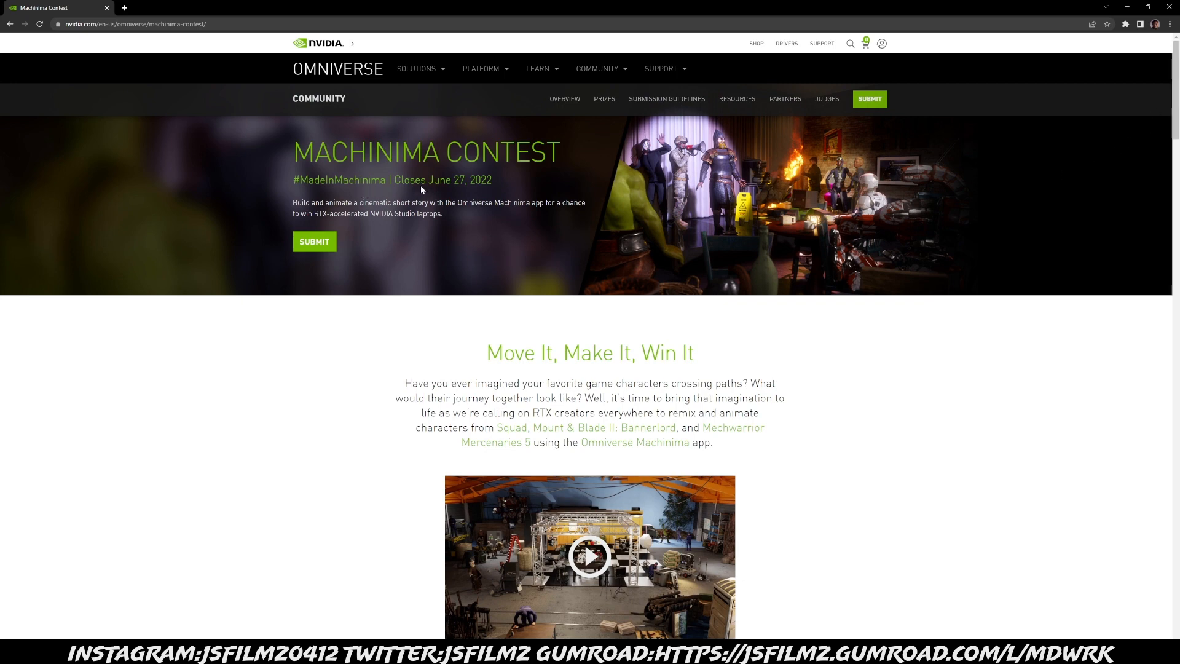
mouse_move(421, 189)
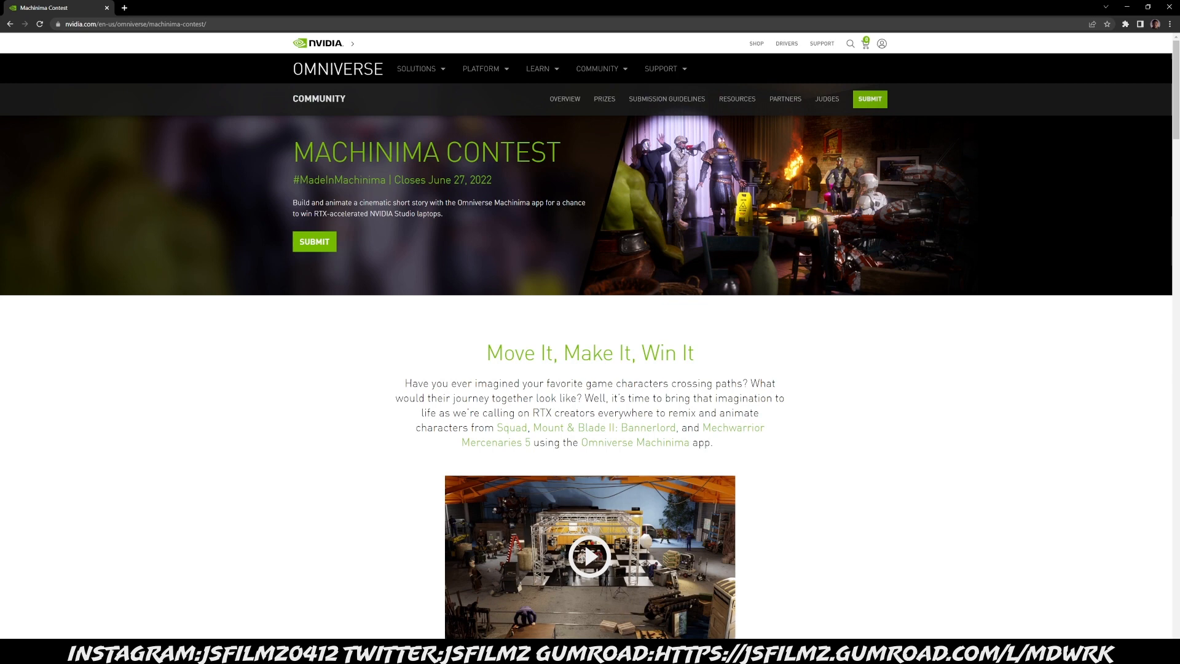
mouse_move(779, 329)
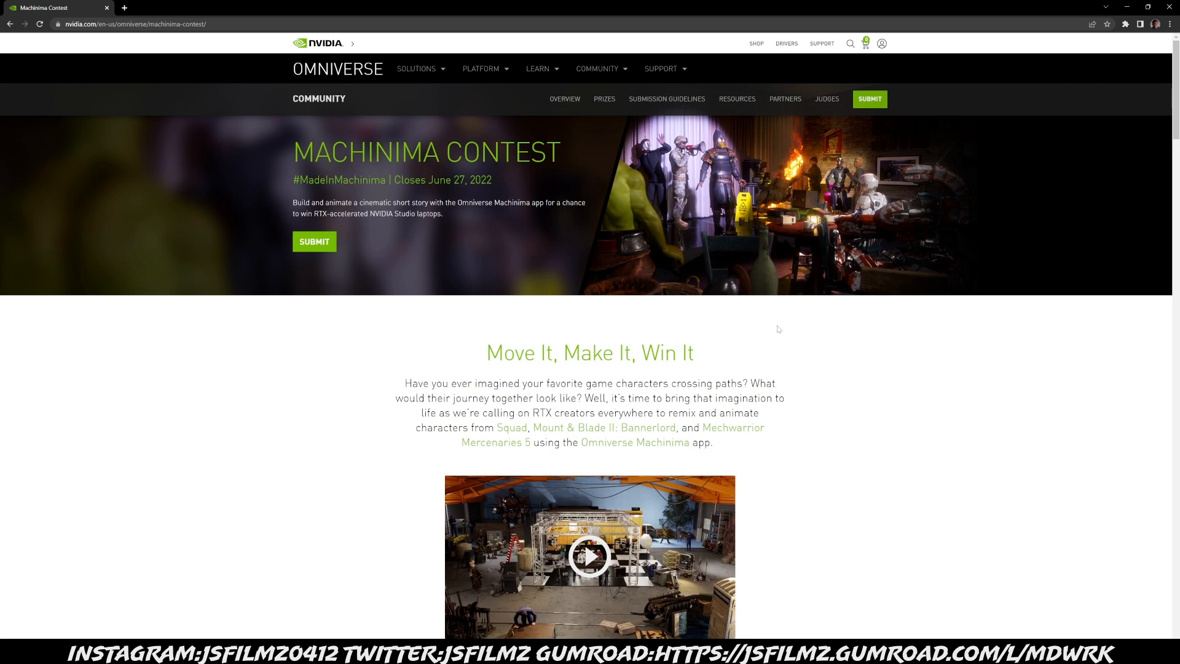
scroll(down, 3)
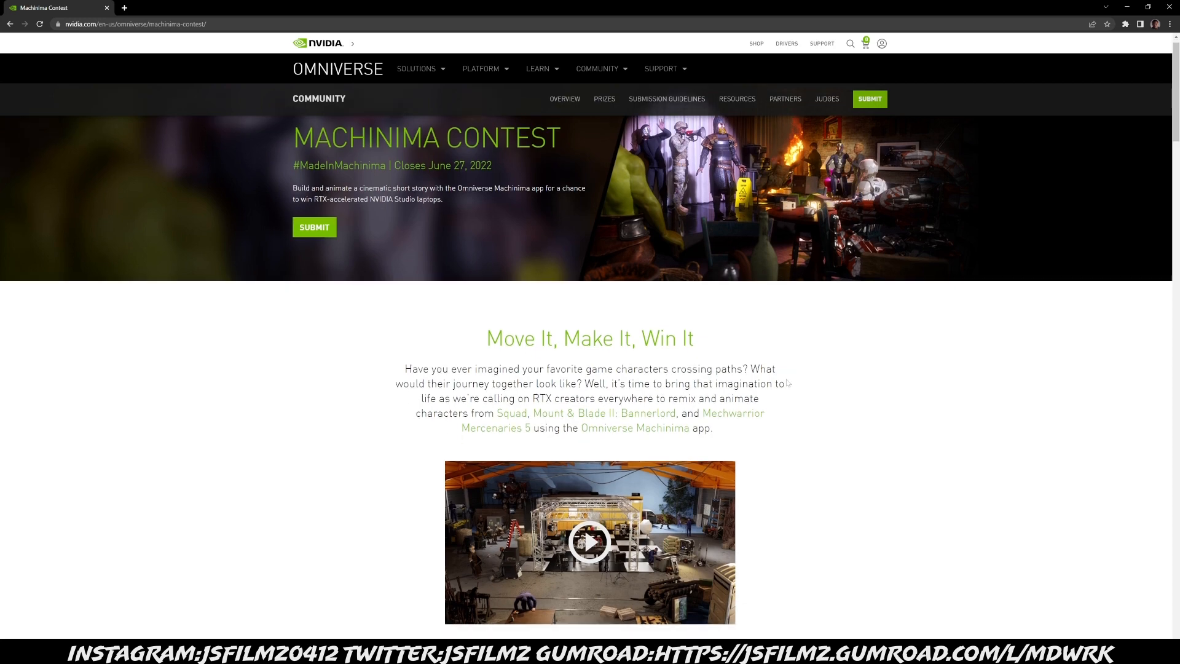
scroll(down, 3)
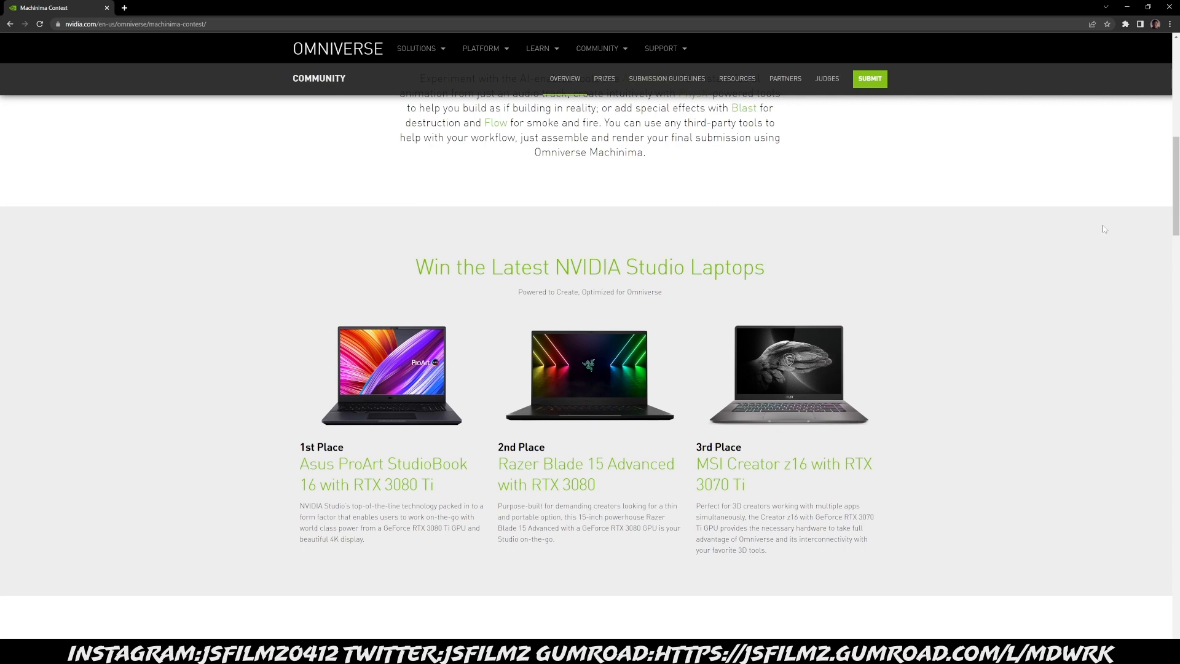
scroll(down, 3)
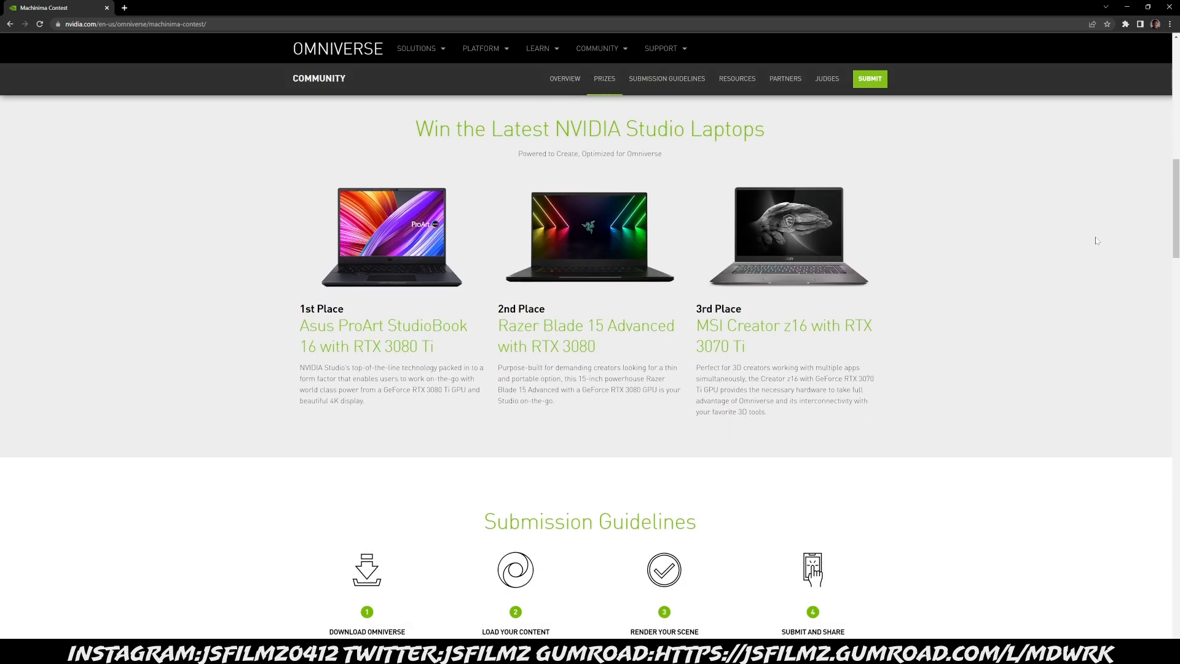